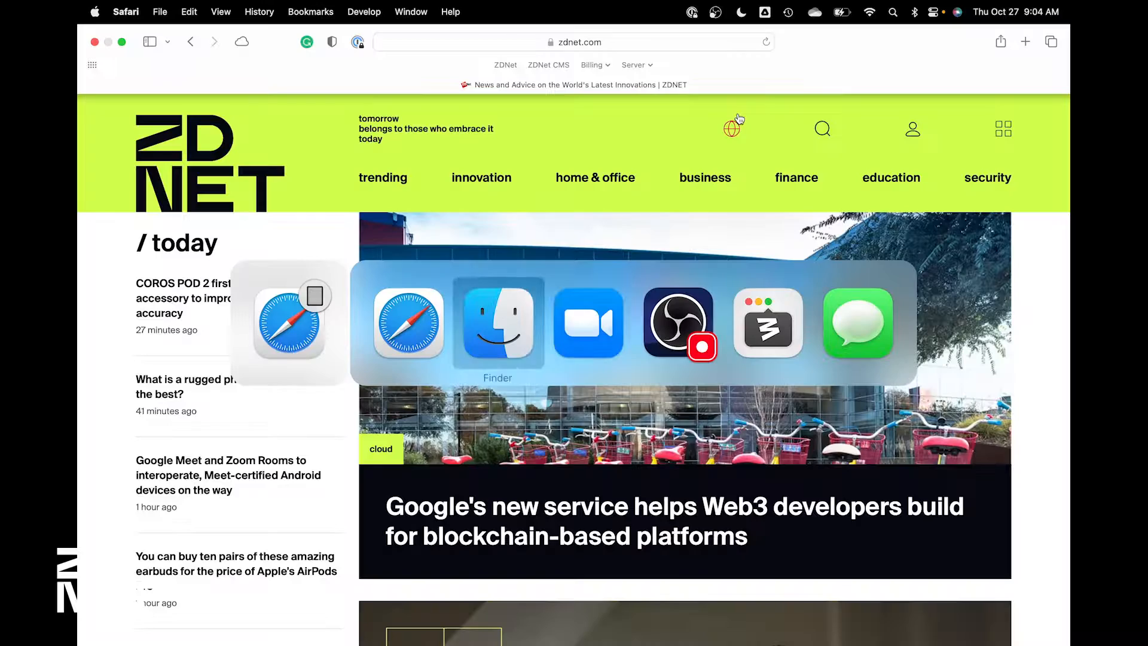
# Leave Safari's ZDNet page and bring Photo Booth's live camera feed to the front
pyautogui.write('ZOO')
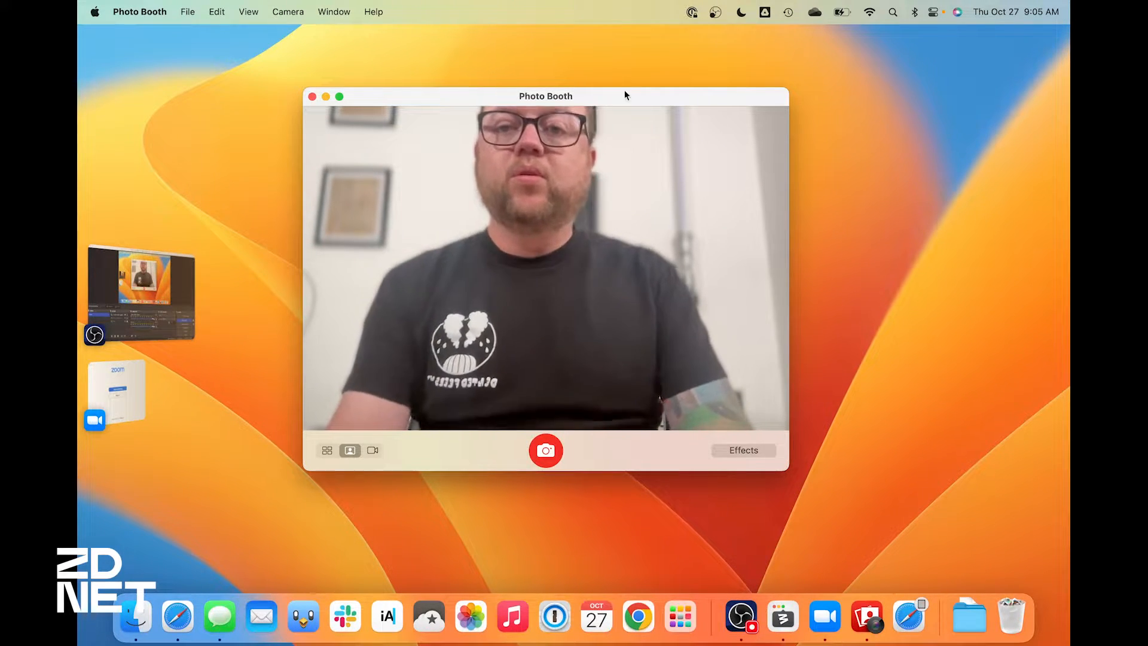
# Check Photo Booth's Camera menu for sources, including the 14 Pro Max Camera
pyautogui.click(288, 11)
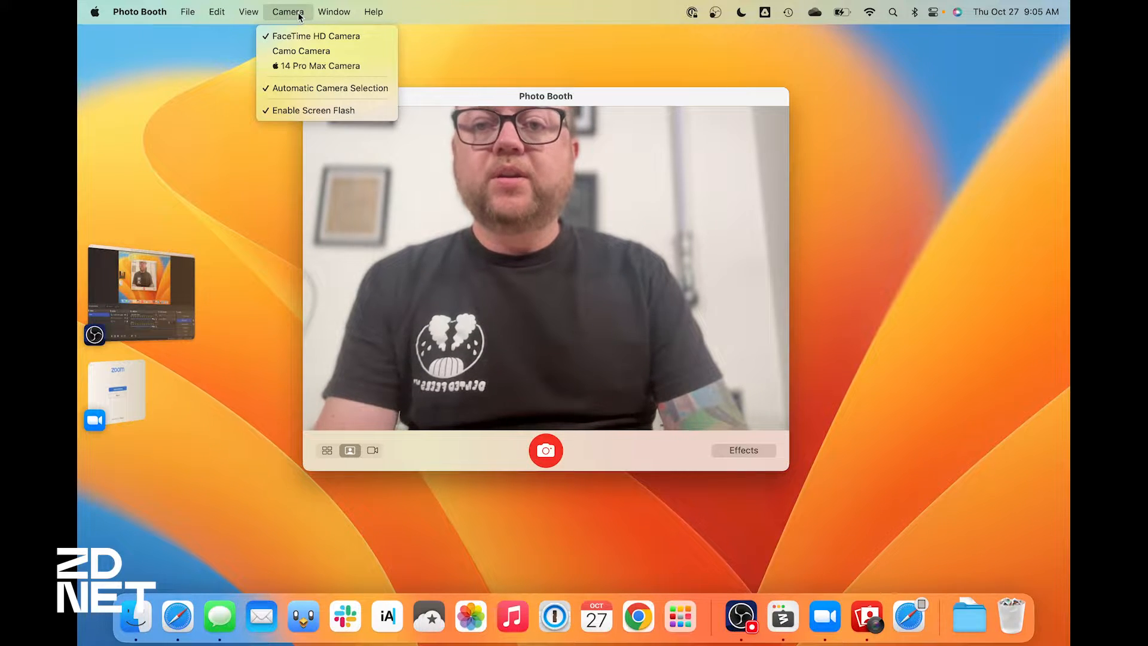
pyautogui.moveTo(324, 36)
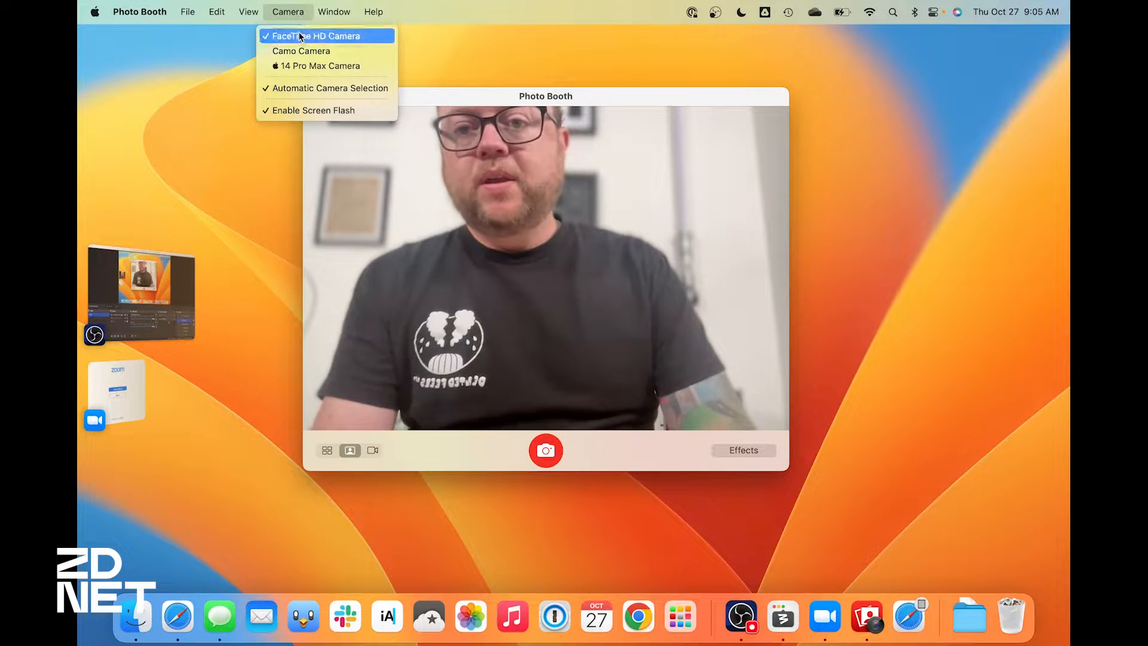
pyautogui.moveTo(312, 66)
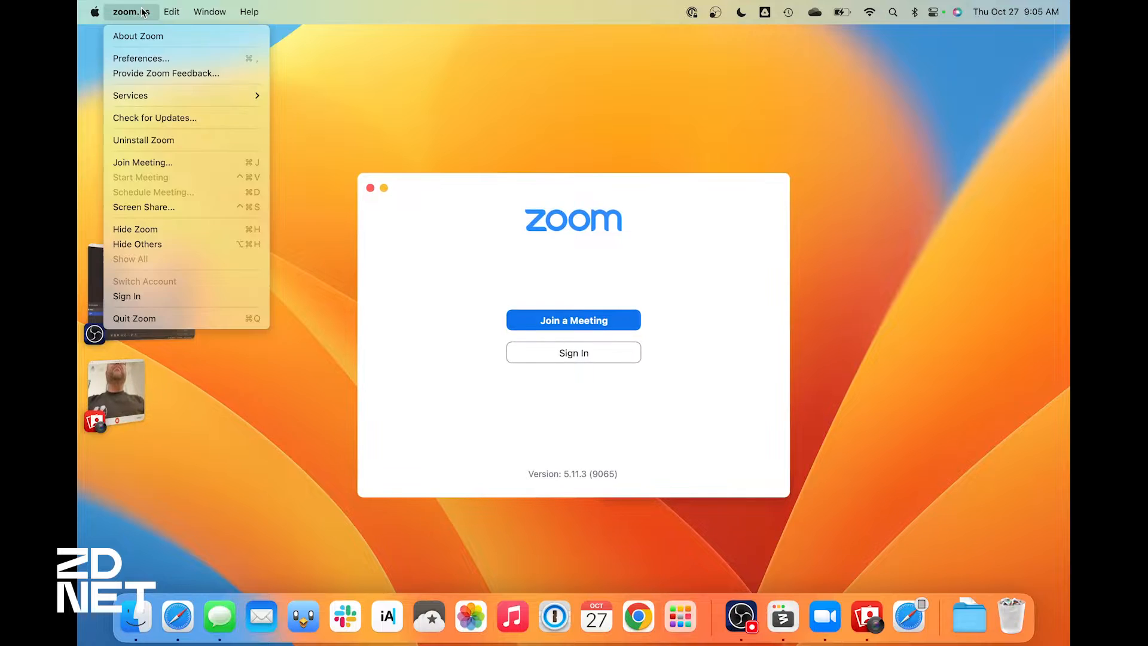
# Open Zoom's Video settings showing a live 14 Pro Max Camera preview
pyautogui.click(142, 58)
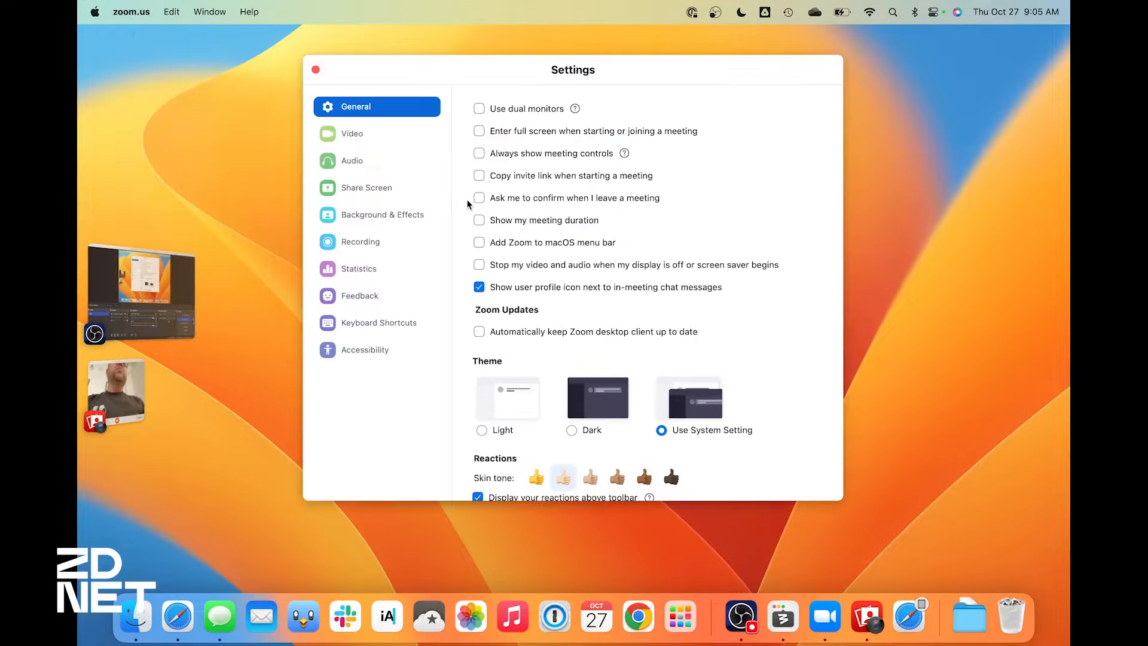
pyautogui.click(352, 133)
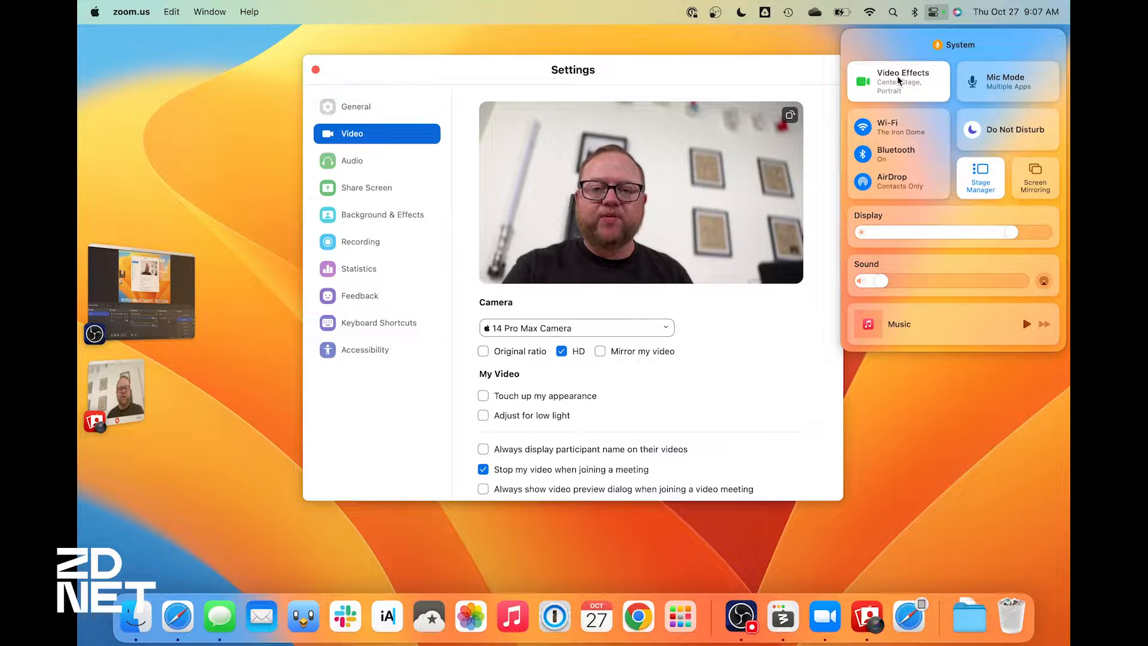
# Turn on Center Stage and Portrait in the iPhone camera's Video Effects
pyautogui.click(899, 81)
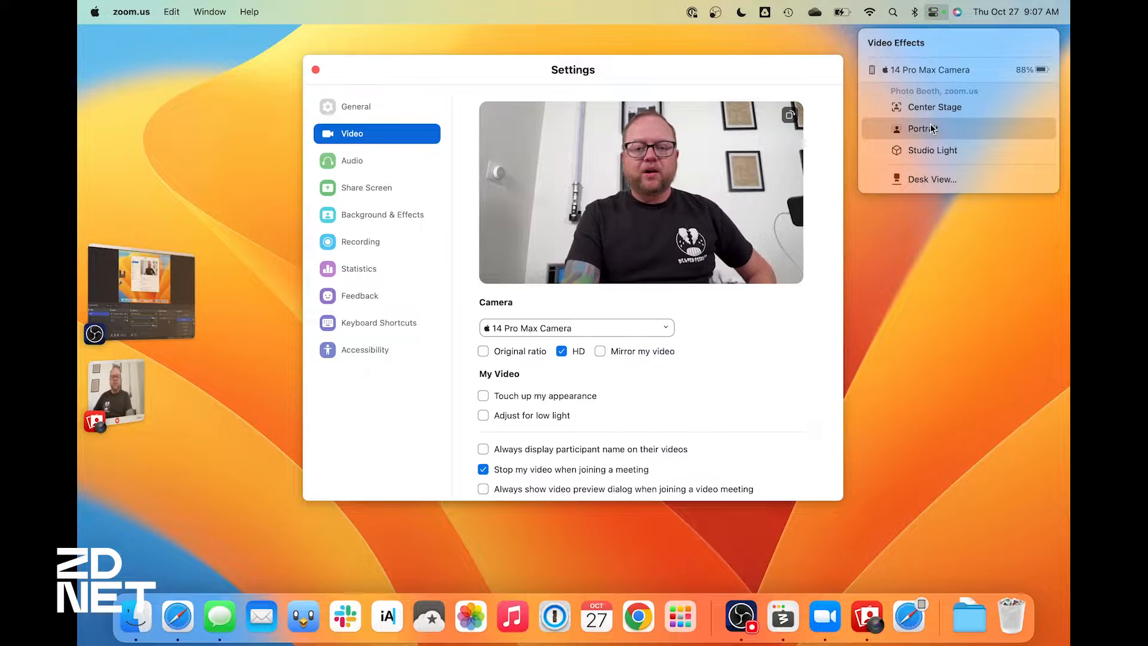
pyautogui.click(932, 12)
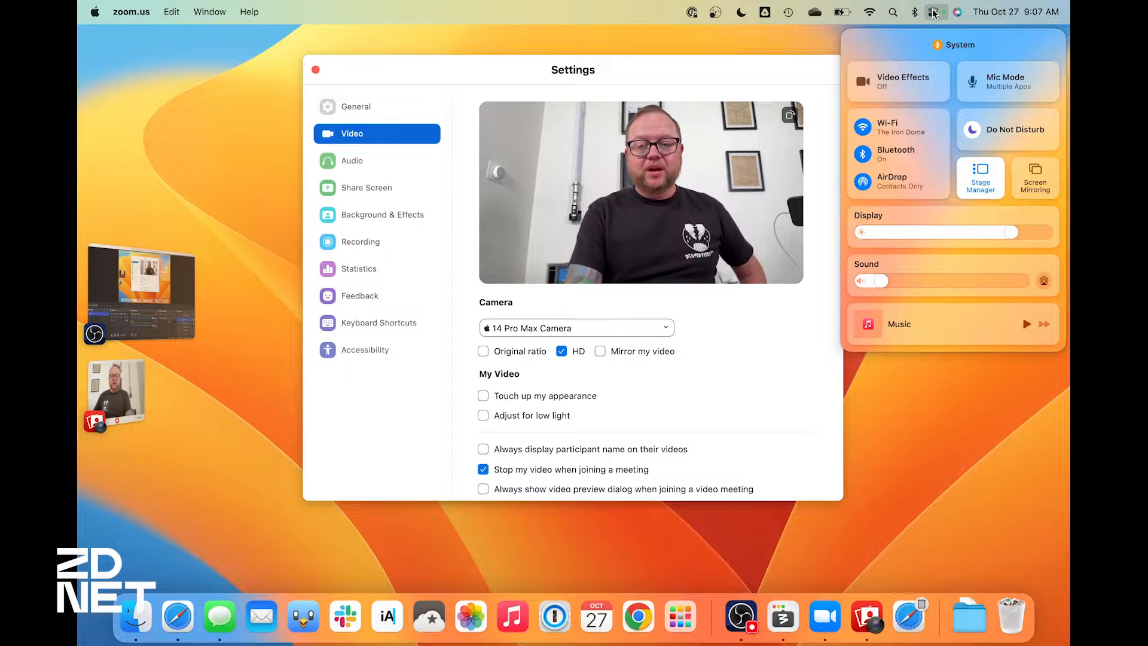
pyautogui.click(899, 81)
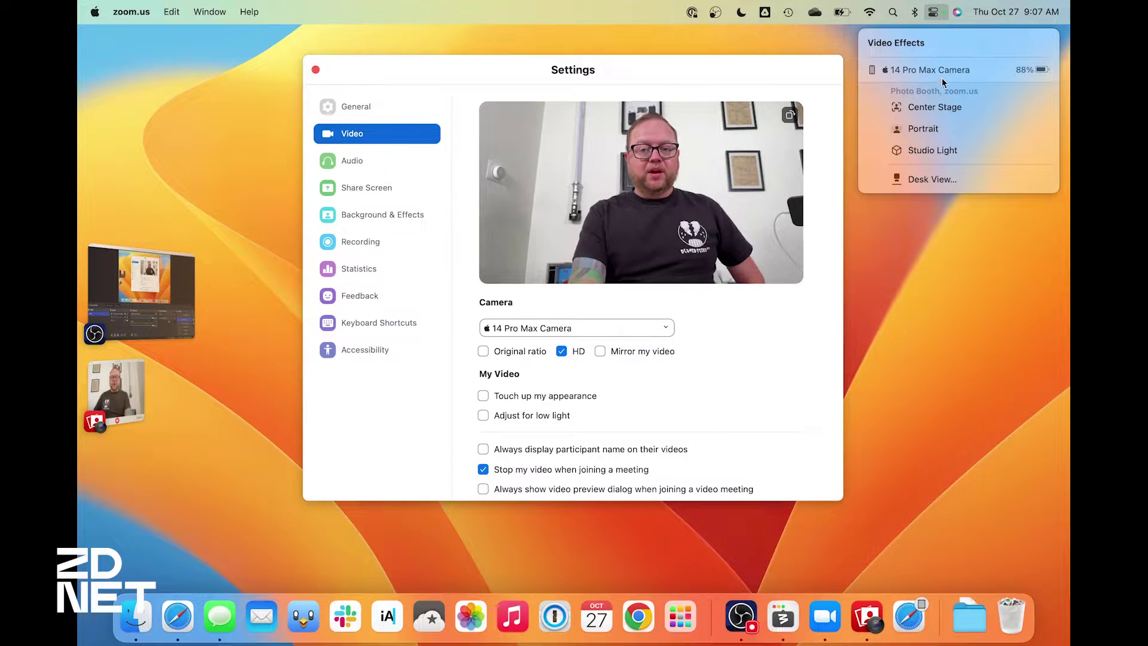
pyautogui.click(935, 107)
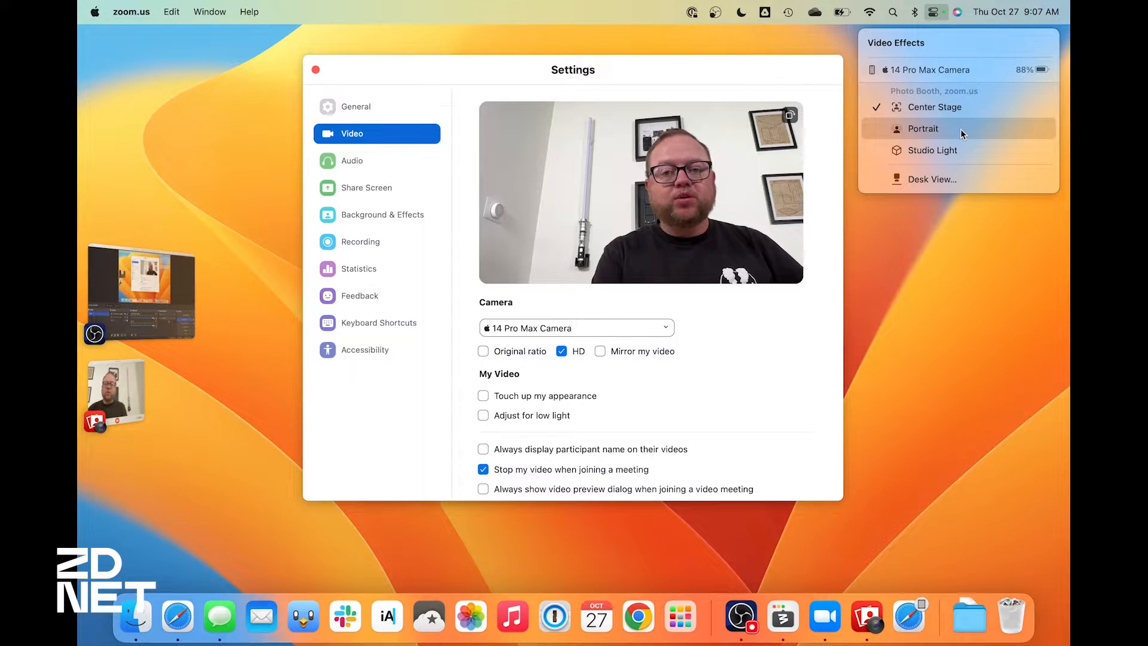
pyautogui.click(923, 128)
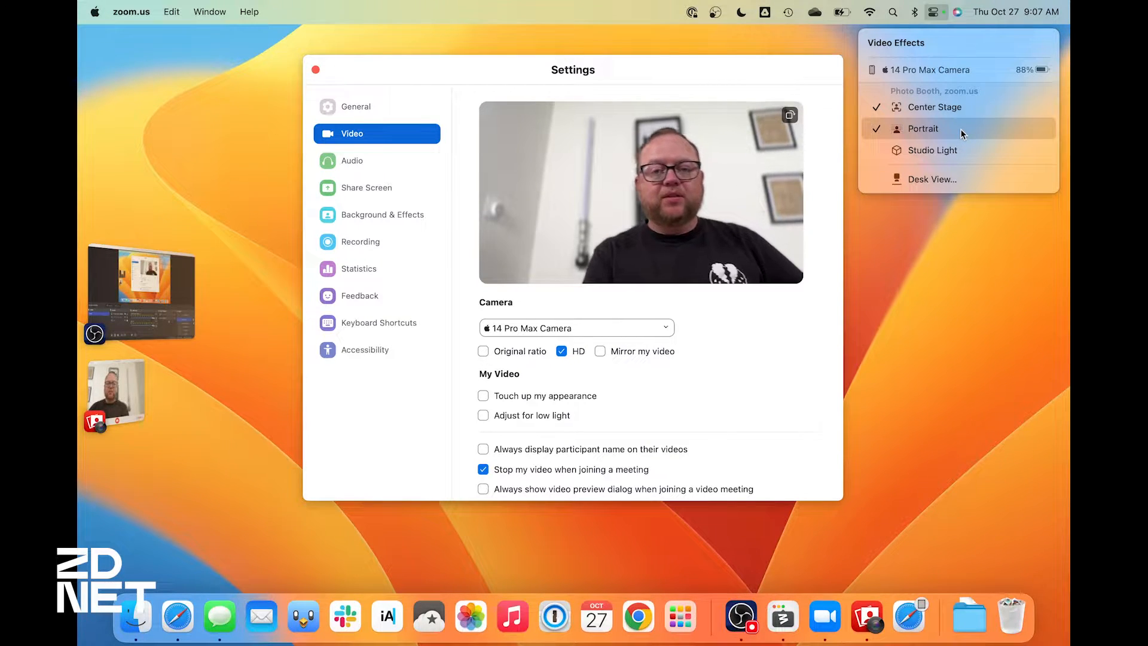
# Turn off Center Stage, retoggle Portrait, add Studio Light, then switch effects off
pyautogui.click(935, 107)
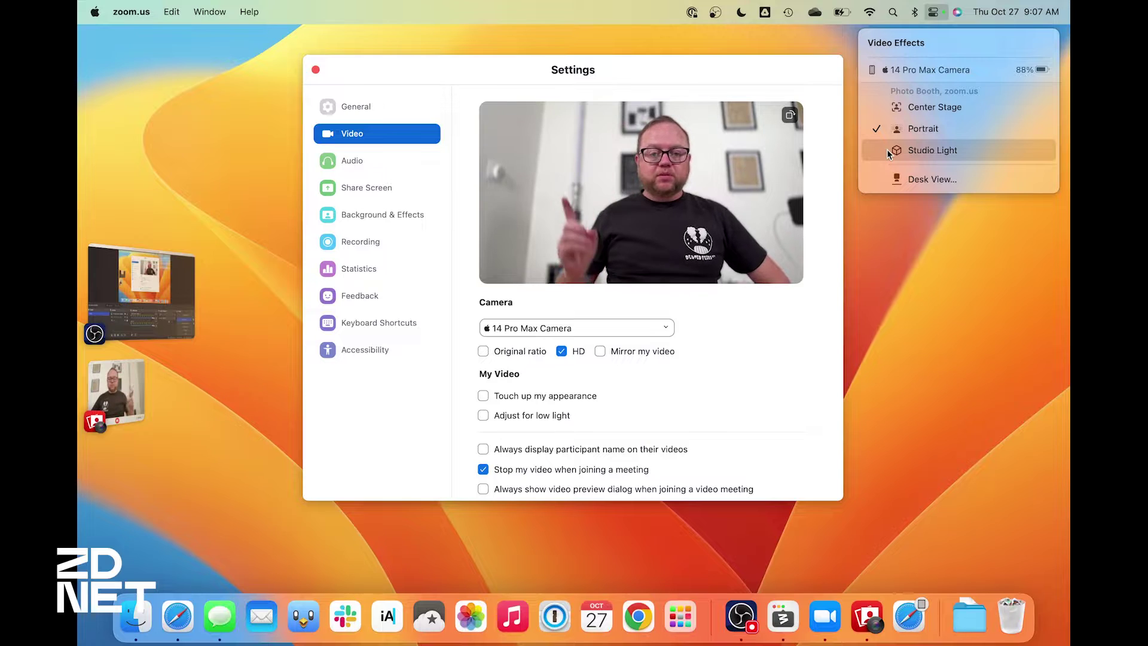
pyautogui.click(922, 128)
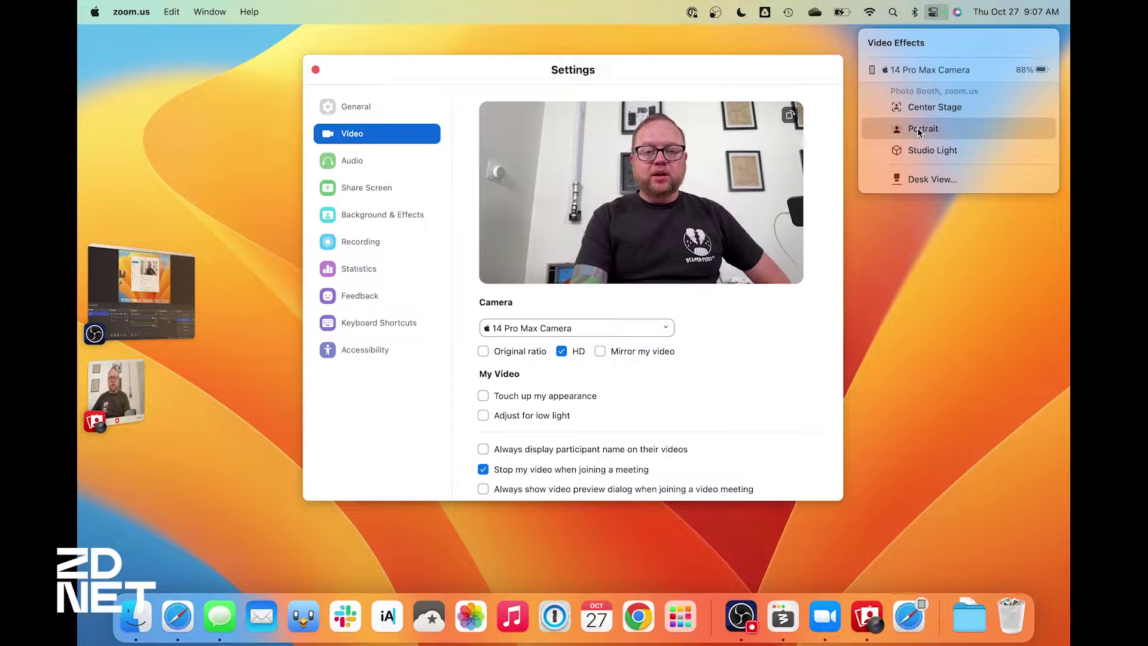
pyautogui.click(922, 128)
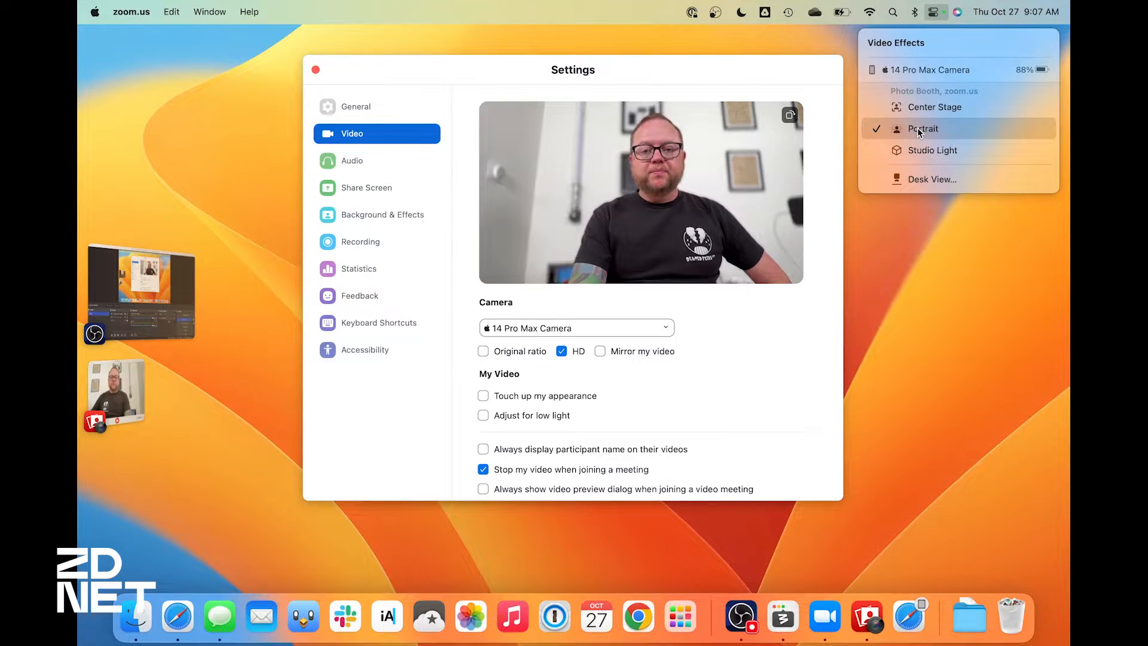
pyautogui.click(933, 150)
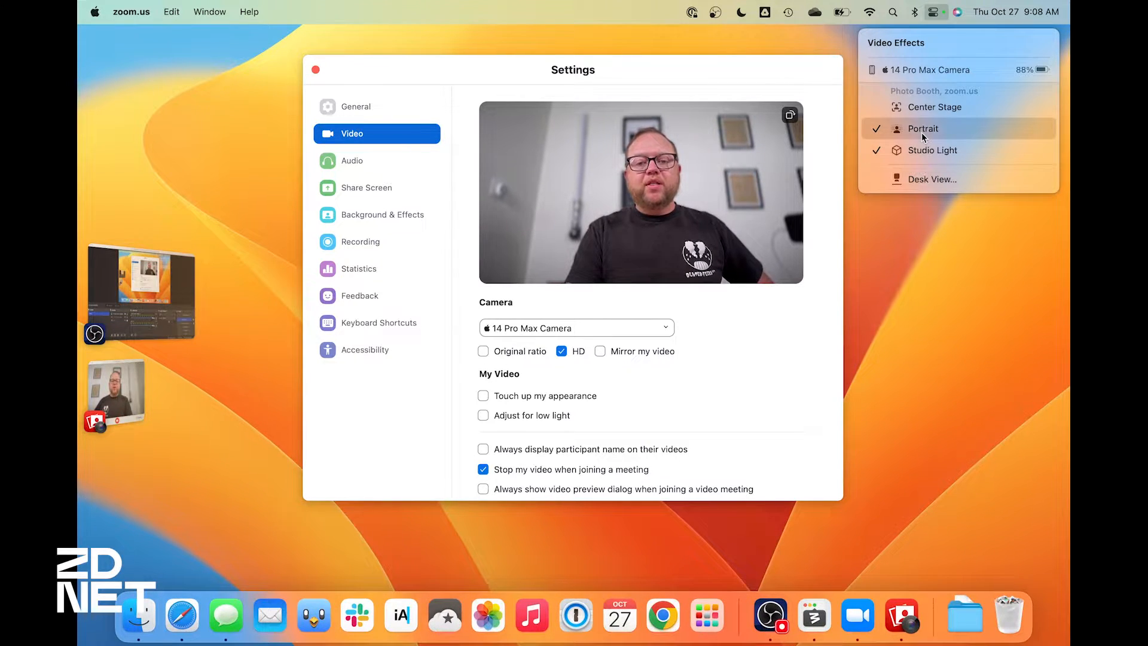
pyautogui.click(924, 128)
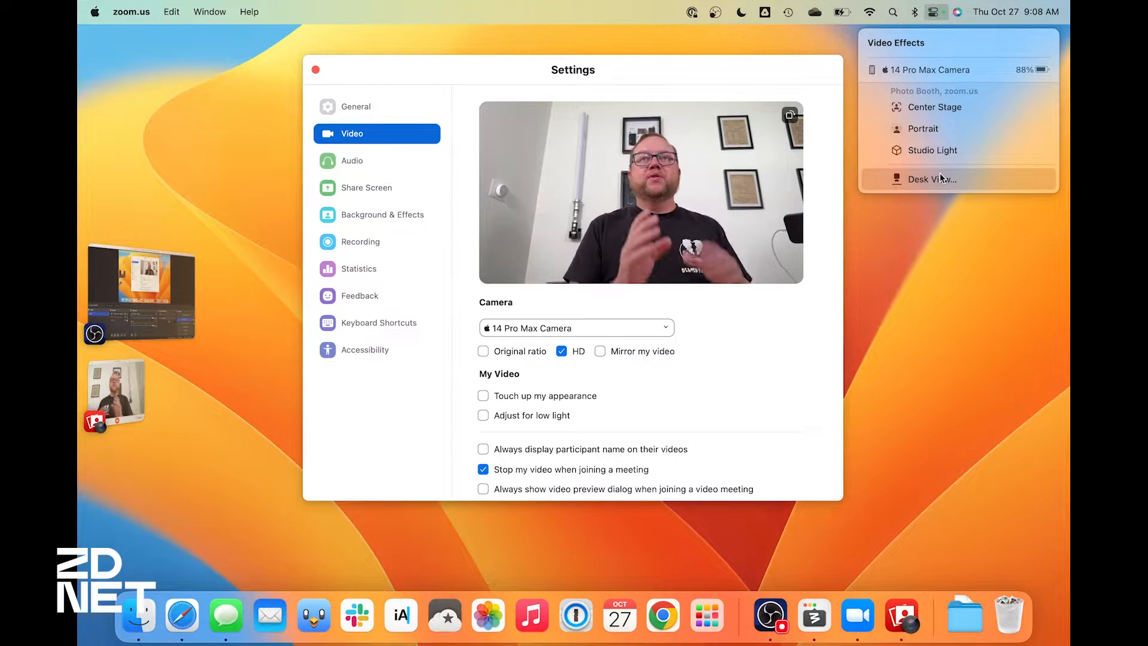
# Open Desk View, zoom out and fine-tune the framing to the desk, then start it
pyautogui.click(933, 179)
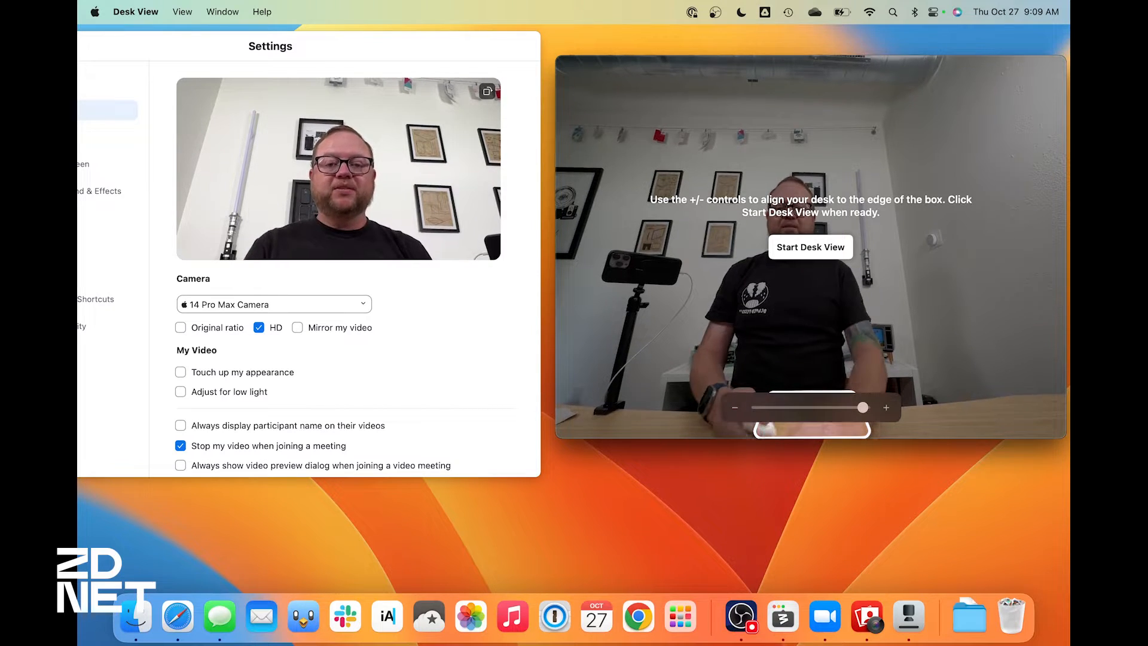
pyautogui.moveTo(863, 407); pyautogui.dragTo(802, 407)
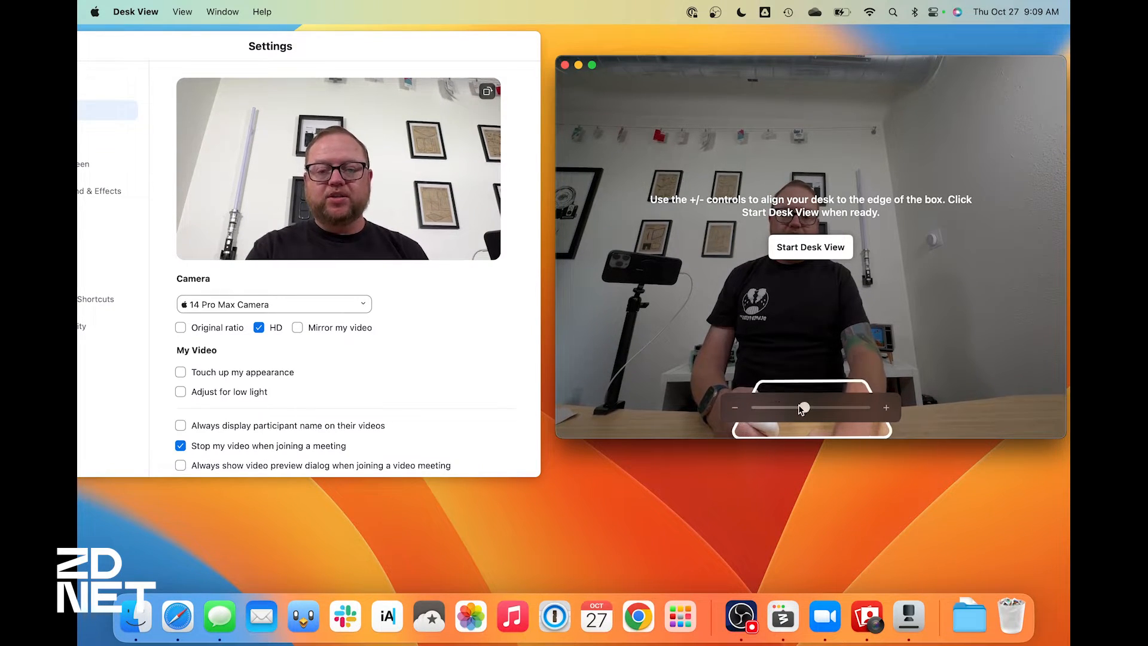
pyautogui.moveTo(803, 408); pyautogui.dragTo(868, 408)
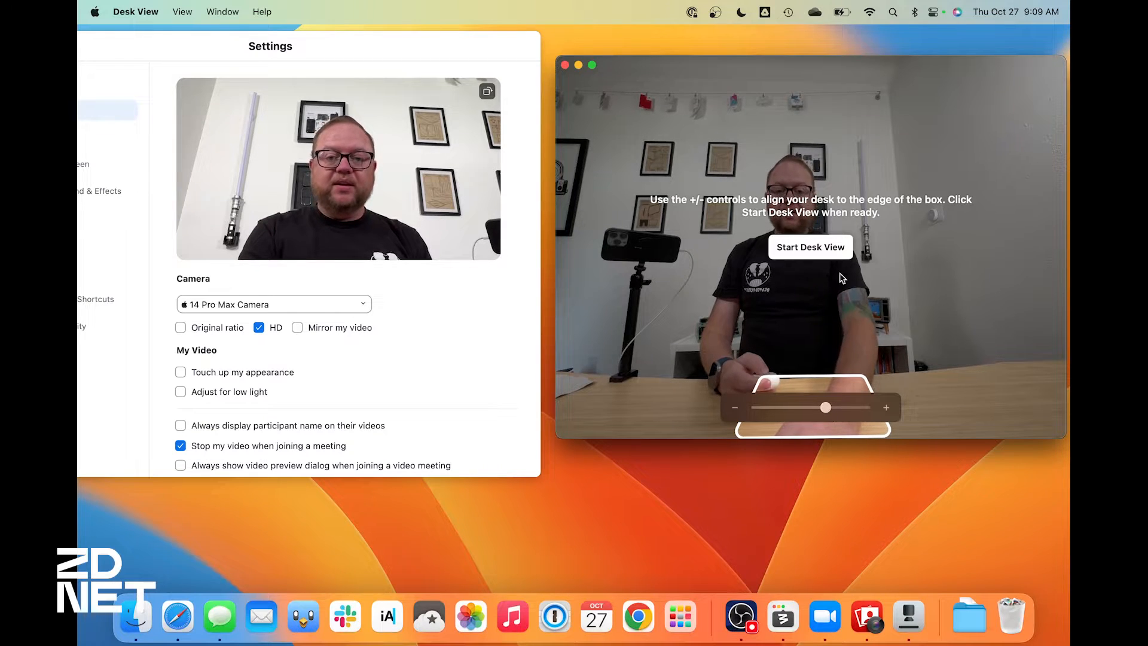
pyautogui.click(810, 246)
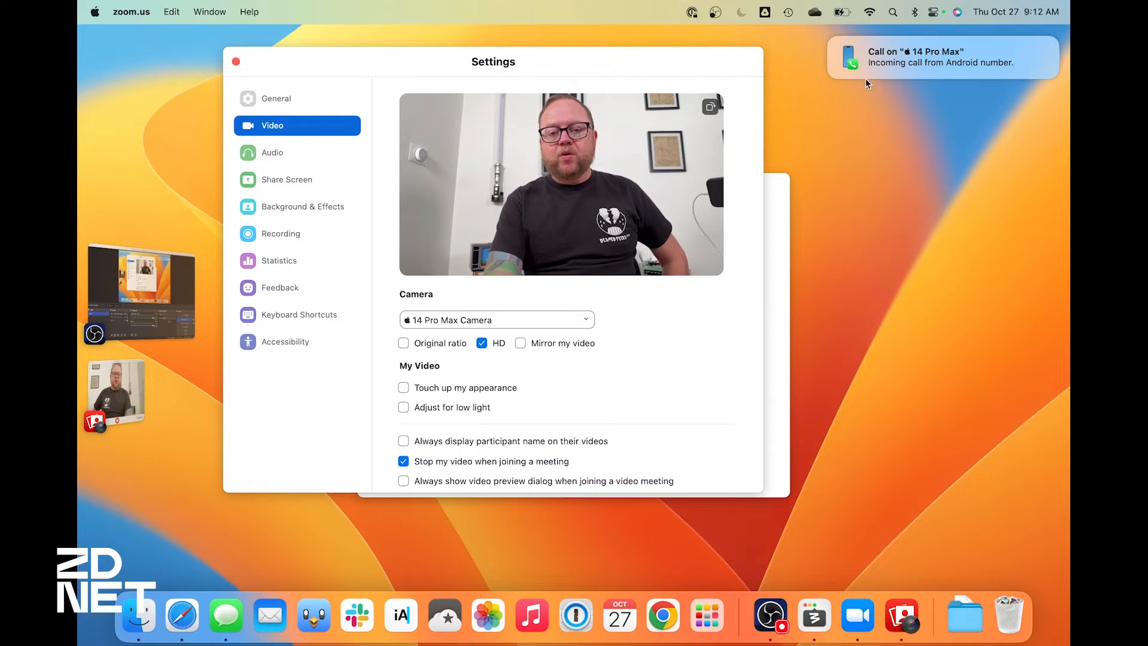
pyautogui.moveTo(937, 66)
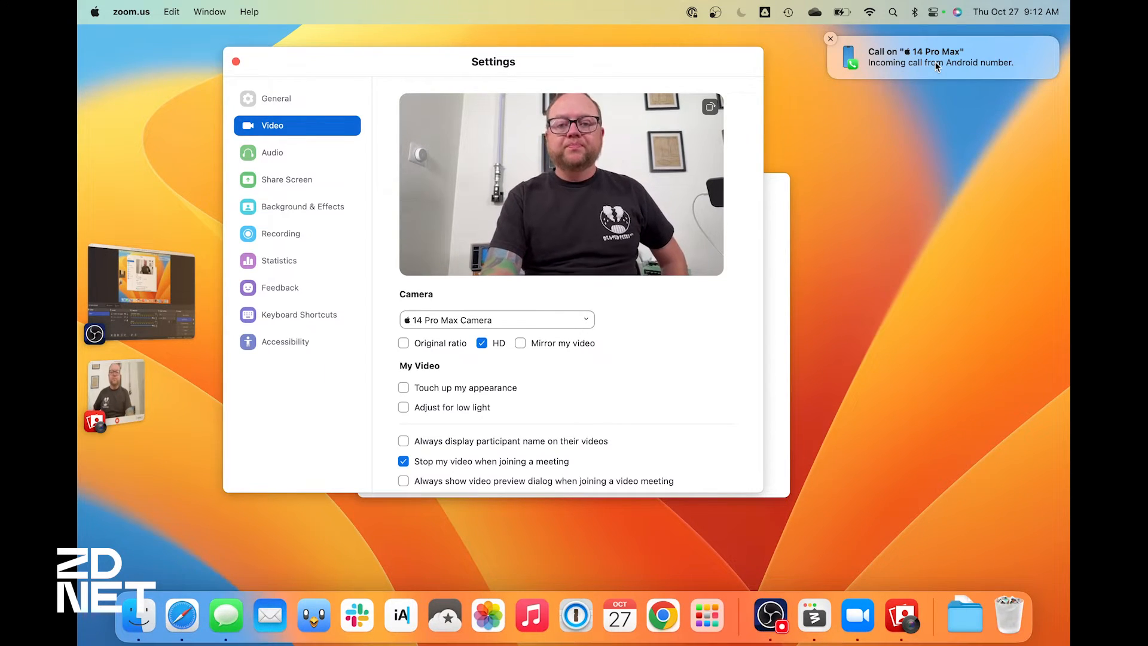